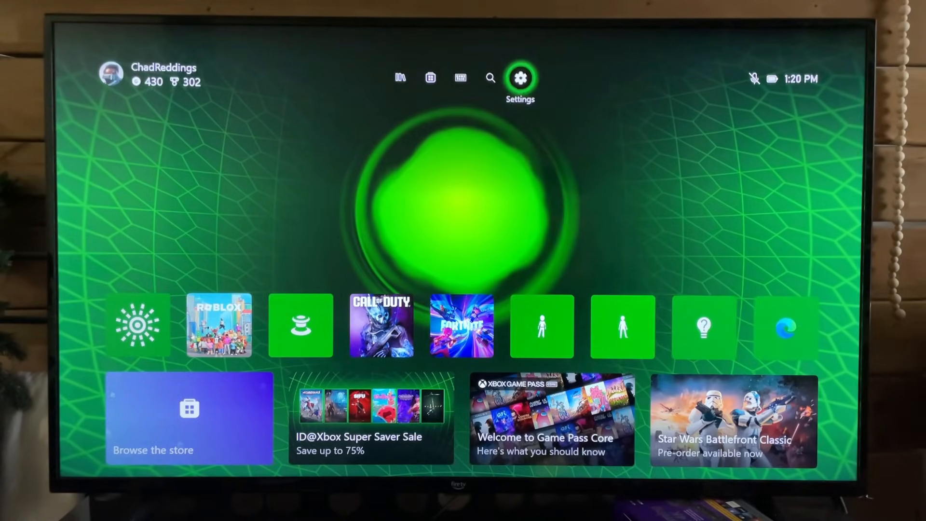
- Open Settings > TV & display options and keep the resolution at 1080p
left_click(518, 77)
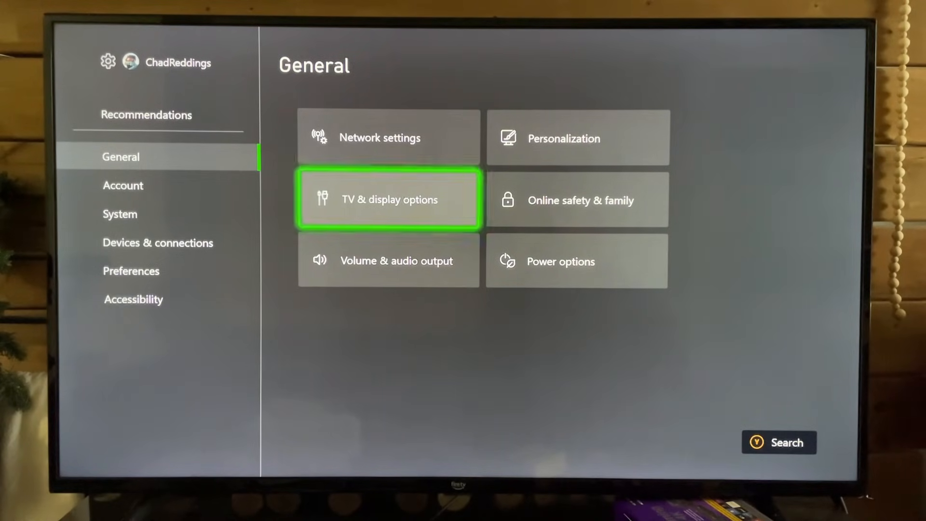
left_click(389, 199)
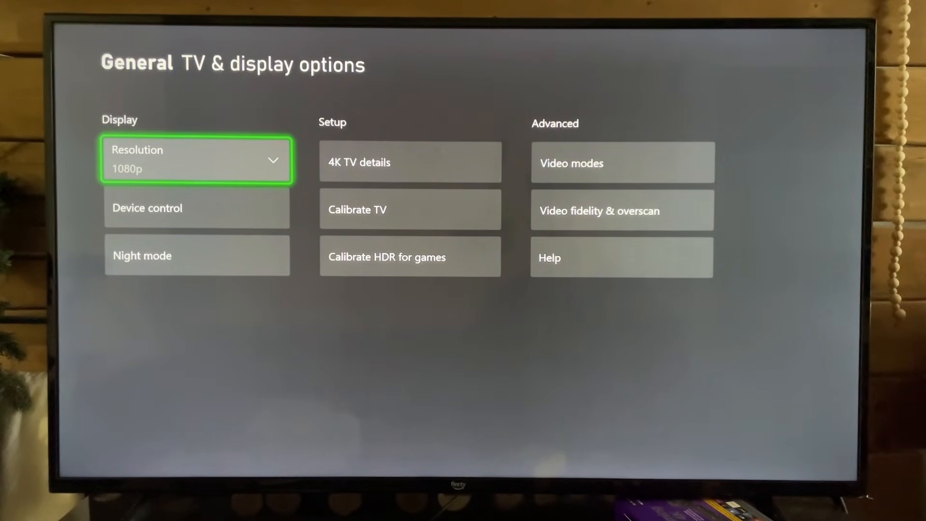
left_click(196, 160)
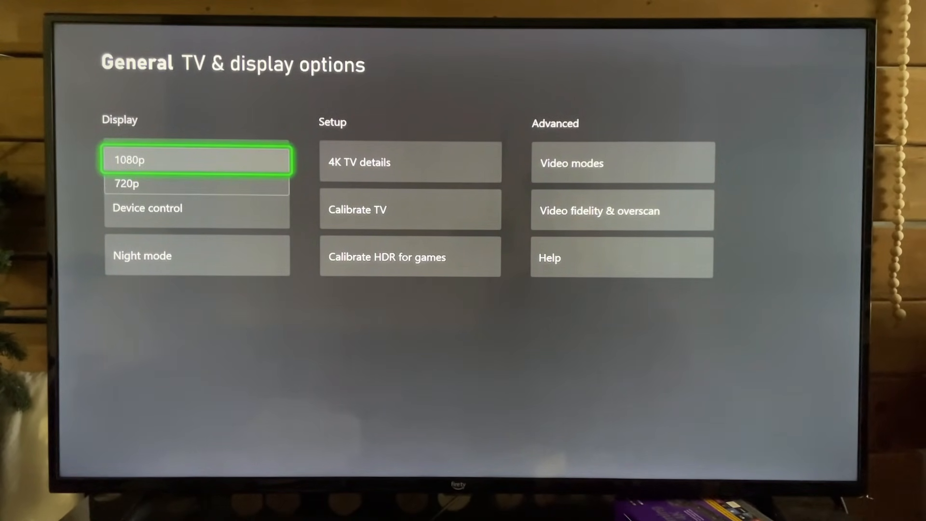
left_click(196, 159)
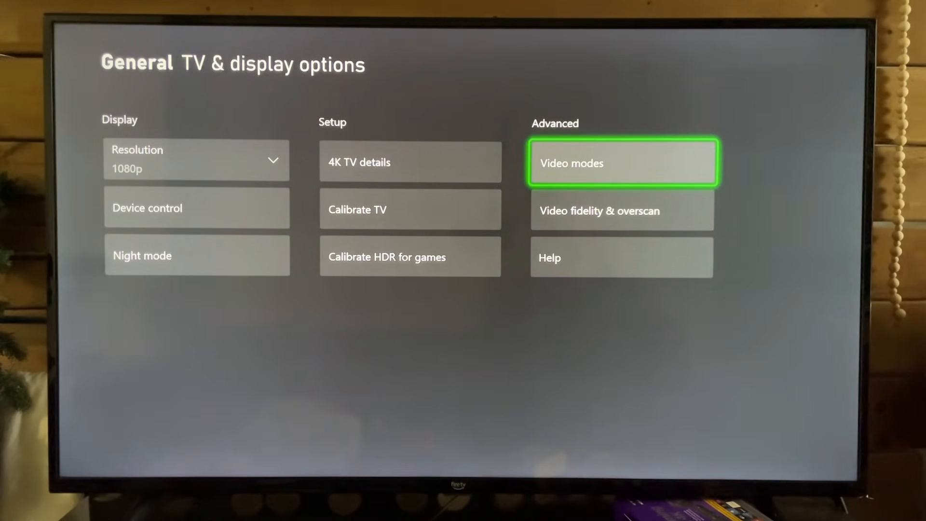
- Enable Allow 4K in Video modes so the resolution becomes 4K UHD
left_click(622, 162)
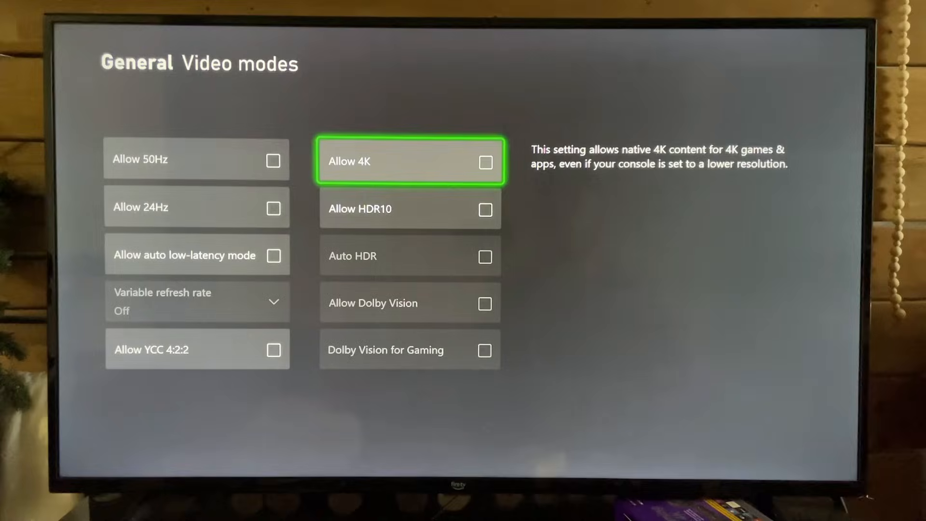
left_click(409, 160)
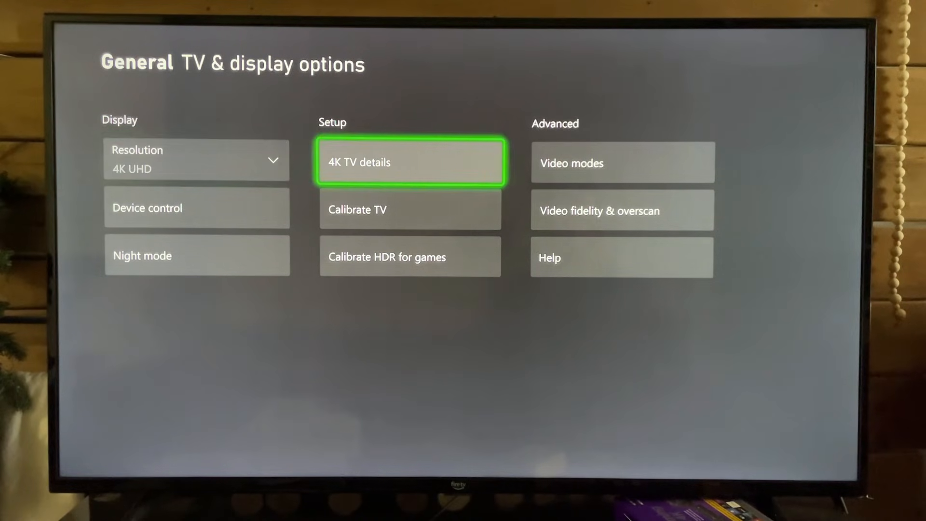
key("Down")
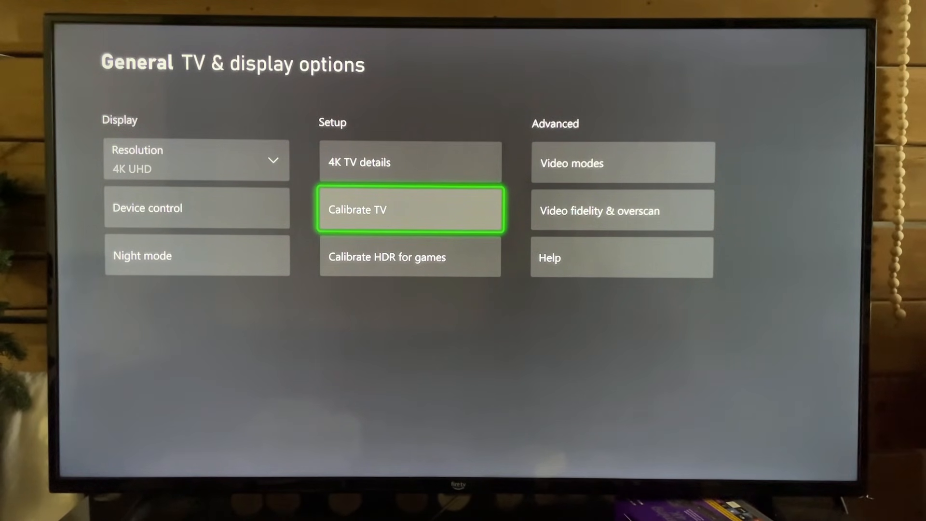
- Launch Calibrate TV and advance past the intro and Recommended settings screens
left_click(408, 209)
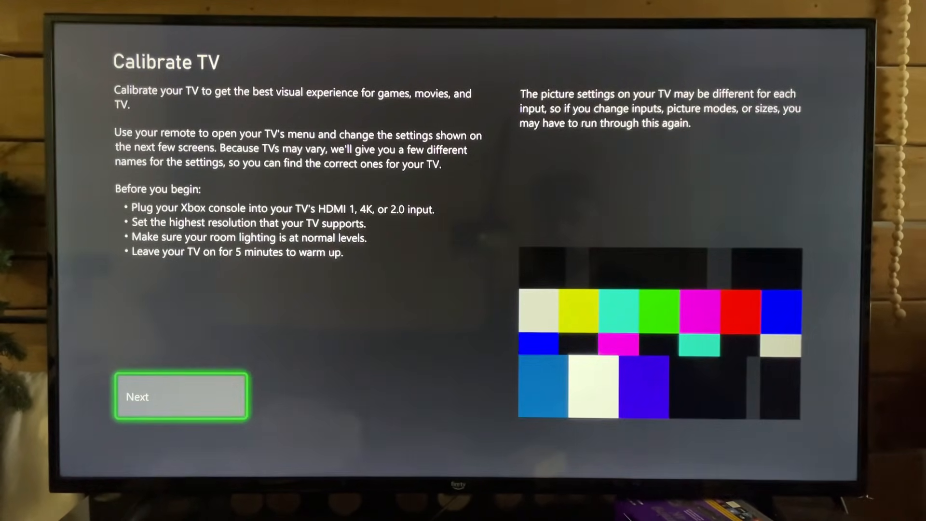
left_click(181, 396)
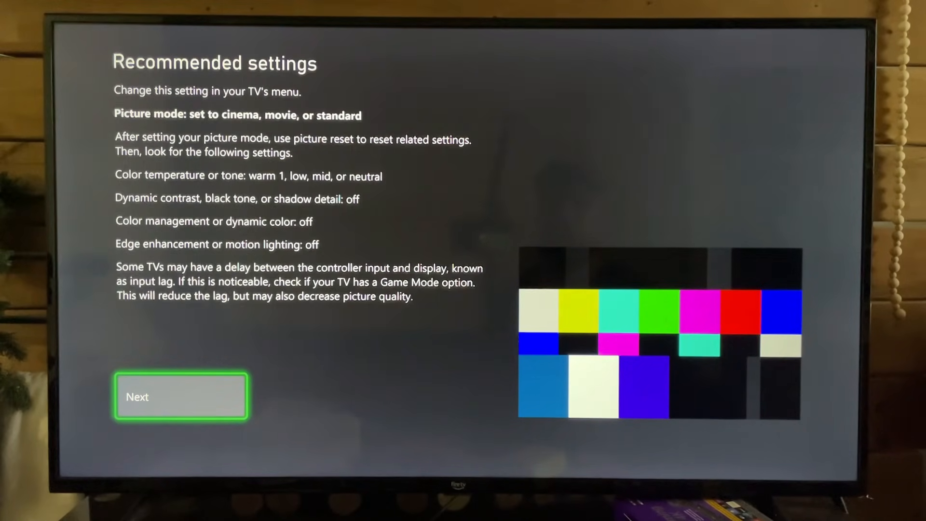
left_click(182, 396)
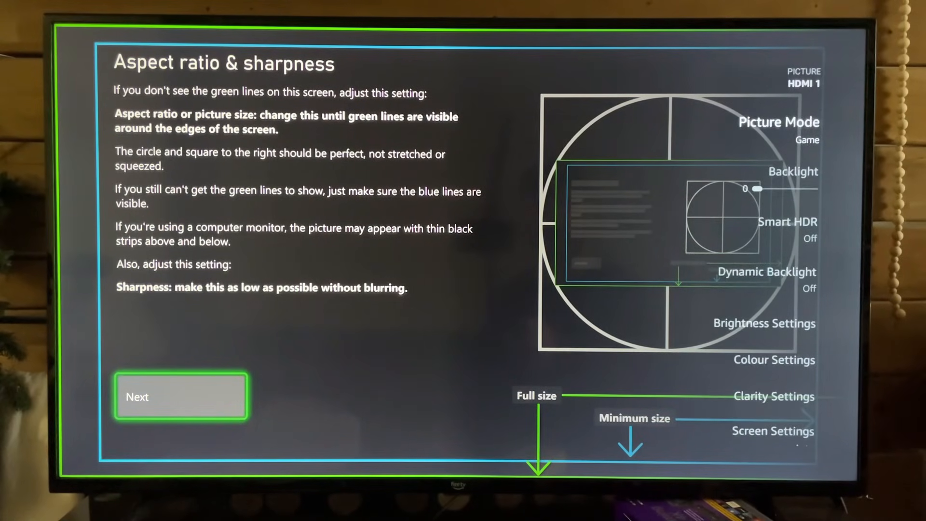
- Review the aspect ratio and sharpness screen, then leave calibration for Home
scroll("down", 3)
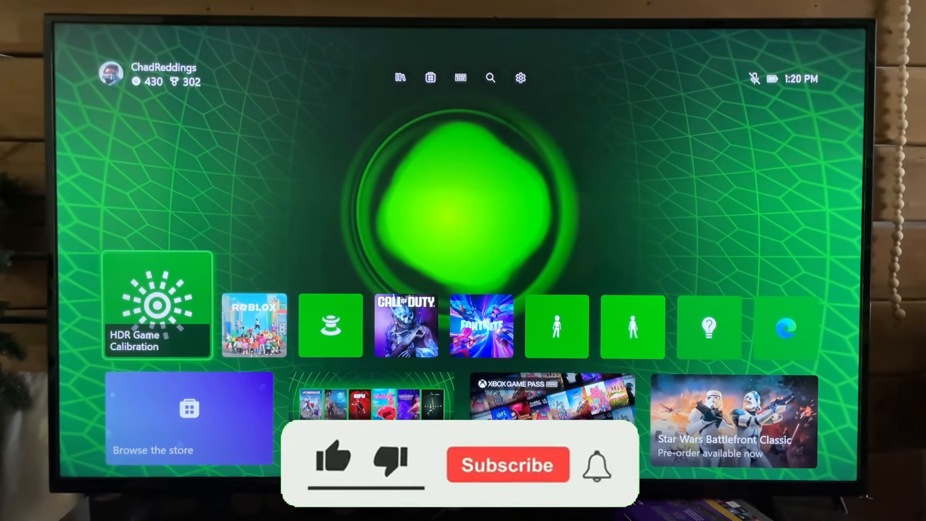
left_click(507, 465)
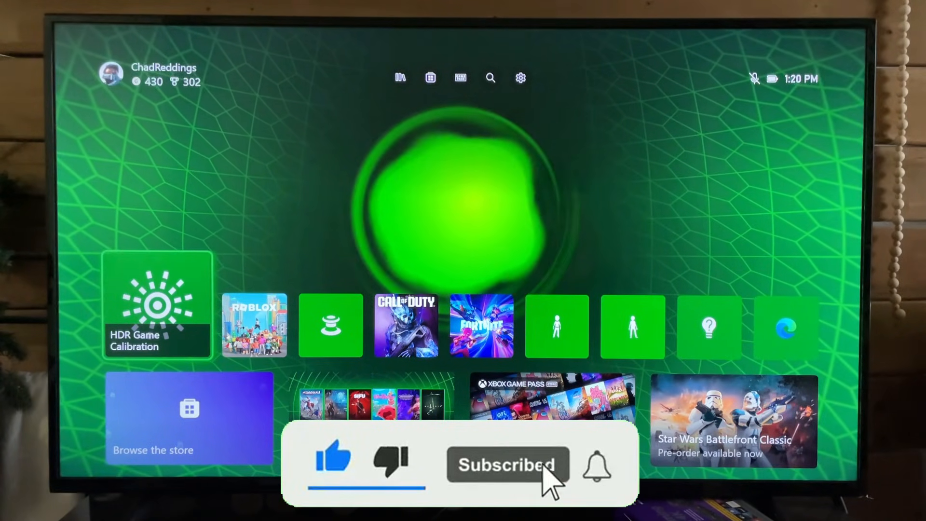